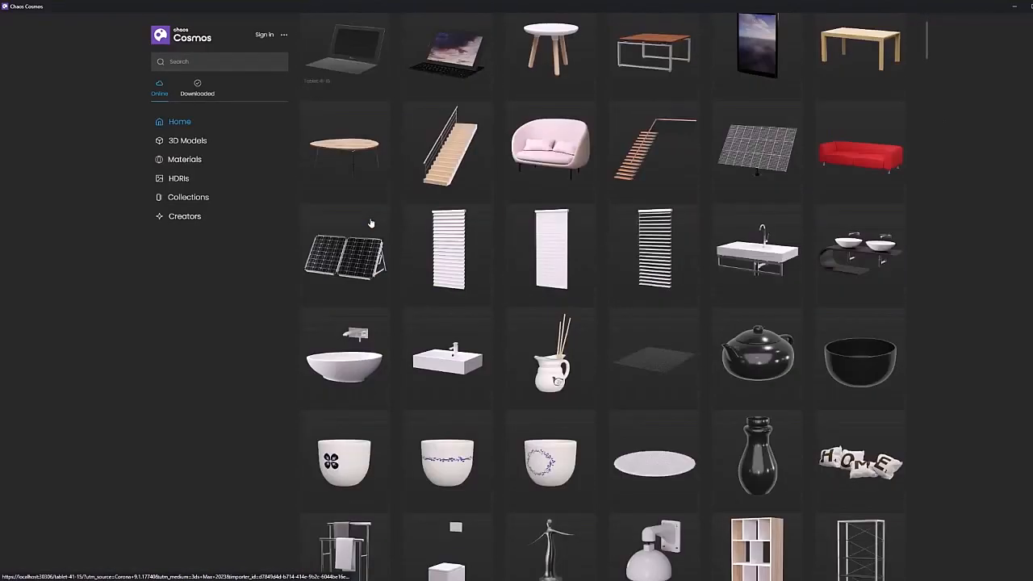
Browse Chaos Cosmos to 3D Models > Furniture > Chairs.
scroll("down", 3)
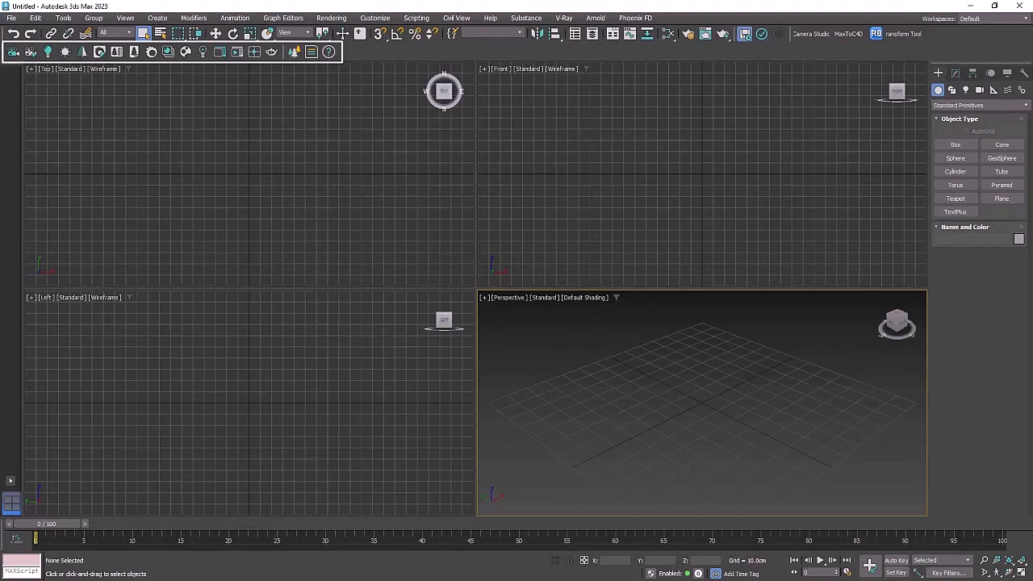
right_click(386, 52)
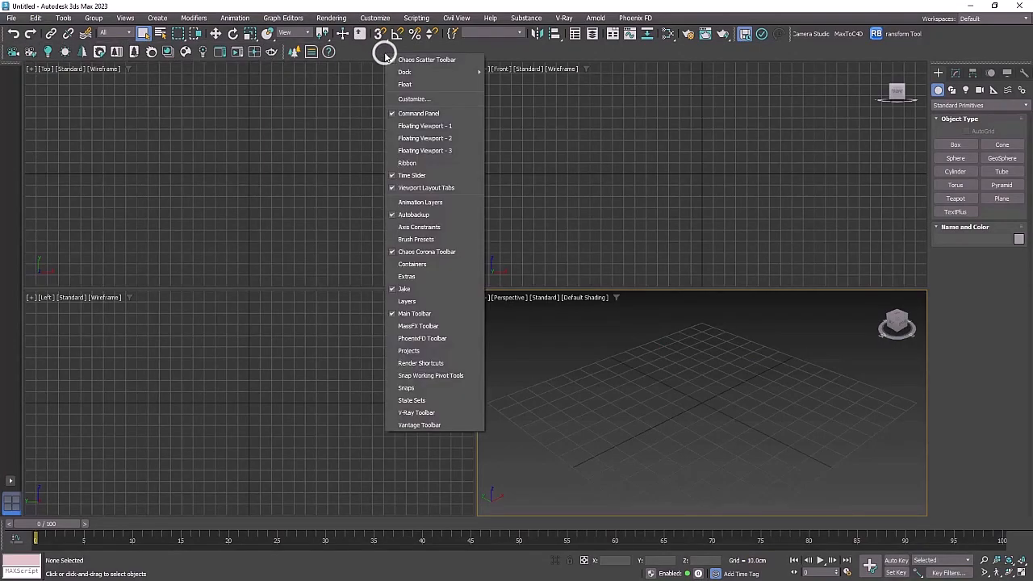
mouse_move(426, 252)
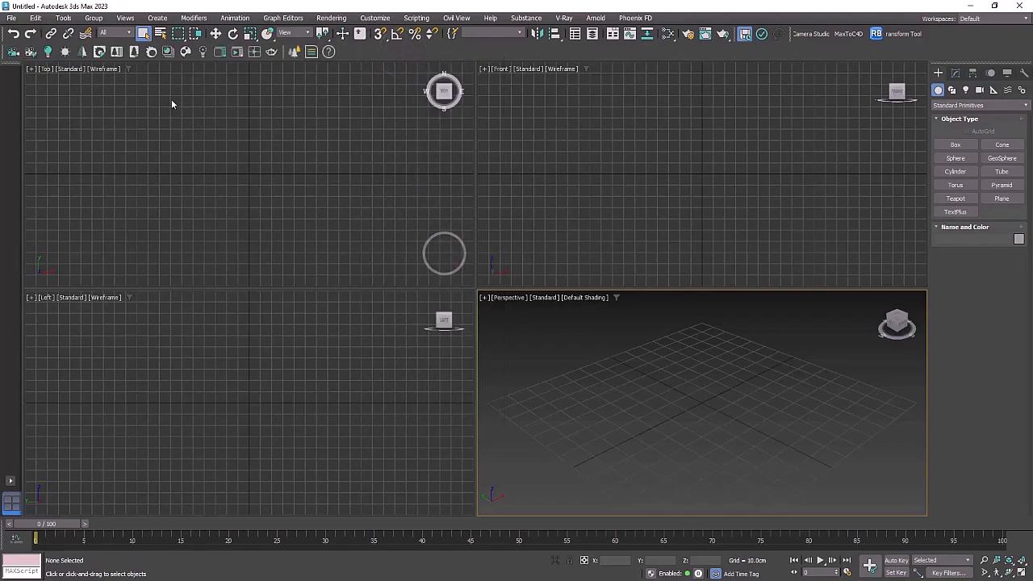
mouse_move(186, 51)
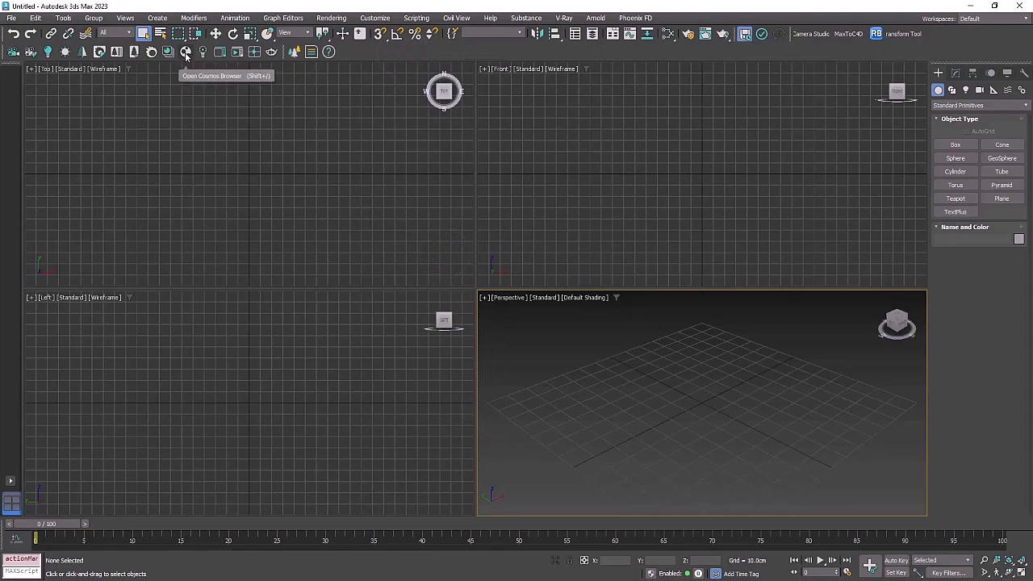
left_click(186, 52)
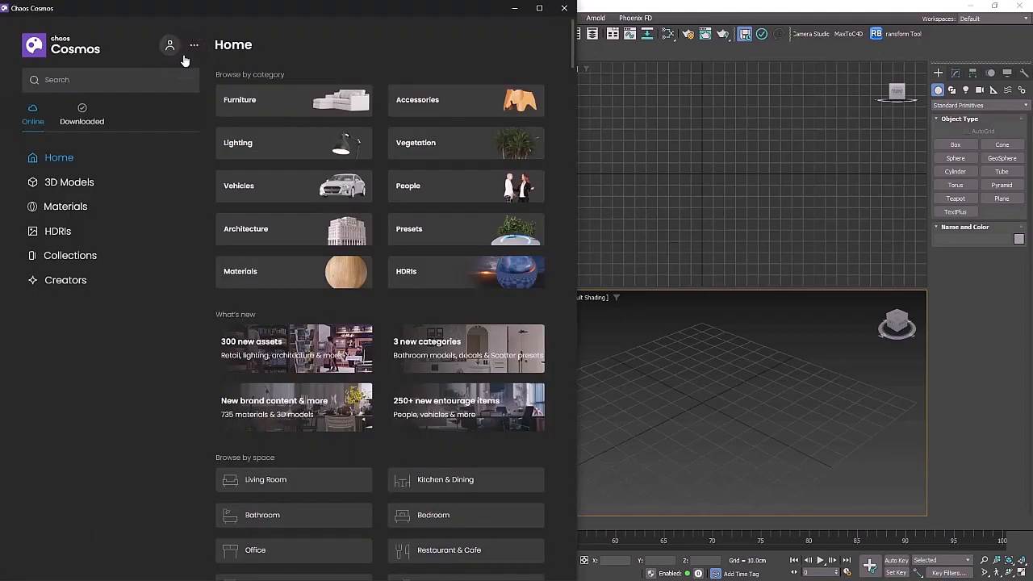
left_click(68, 180)
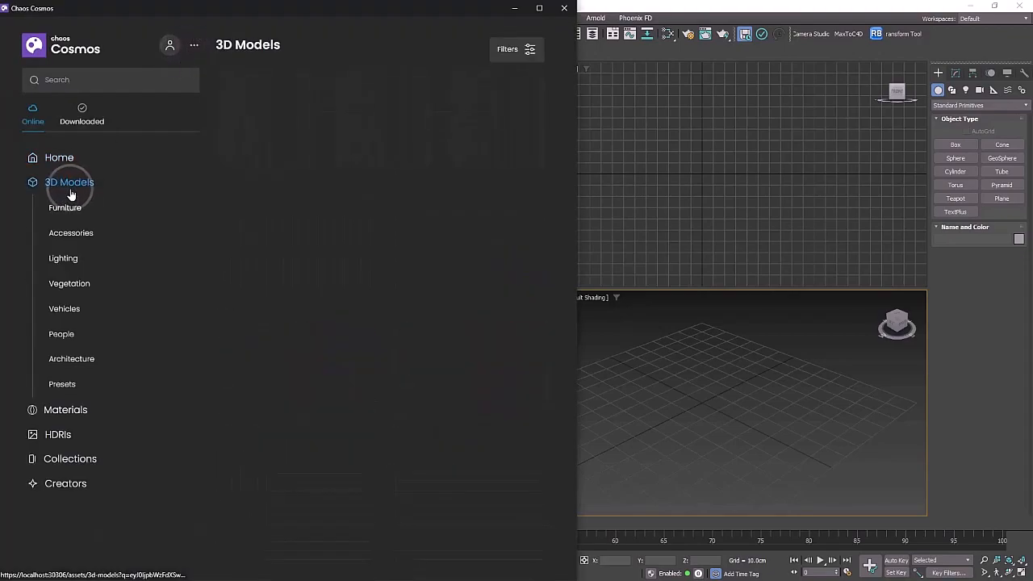
left_click(69, 181)
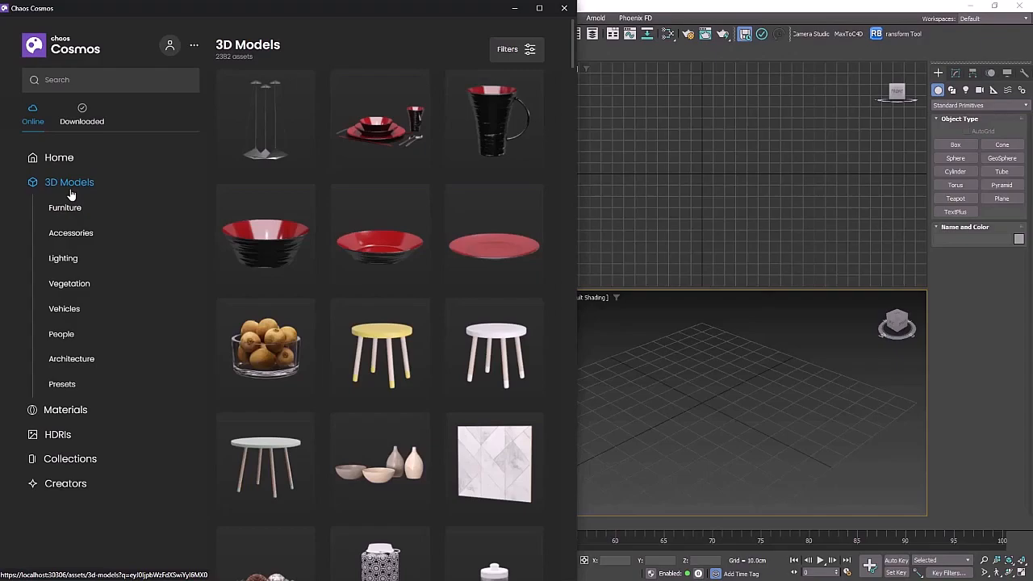
left_click(64, 206)
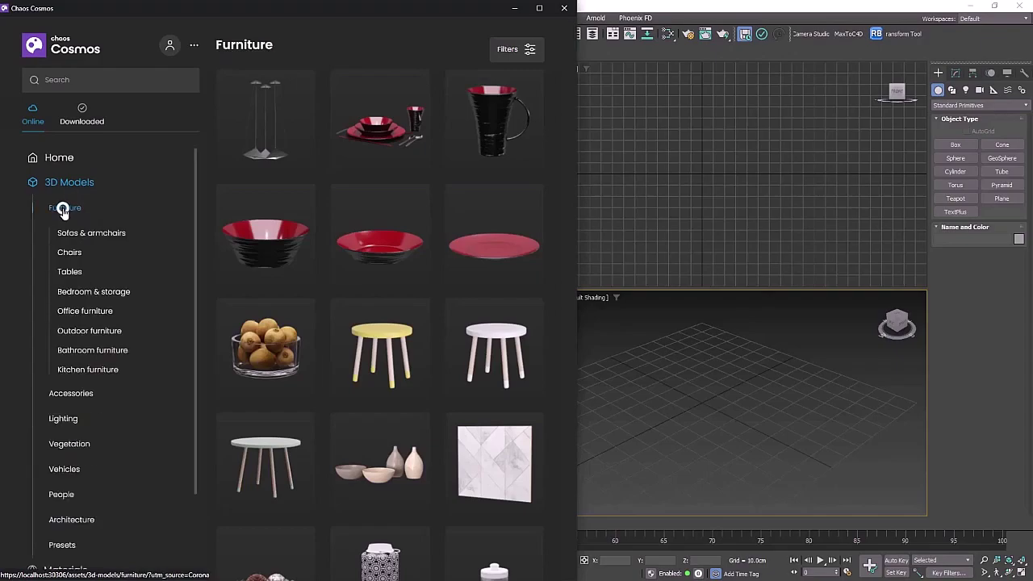
left_click(68, 252)
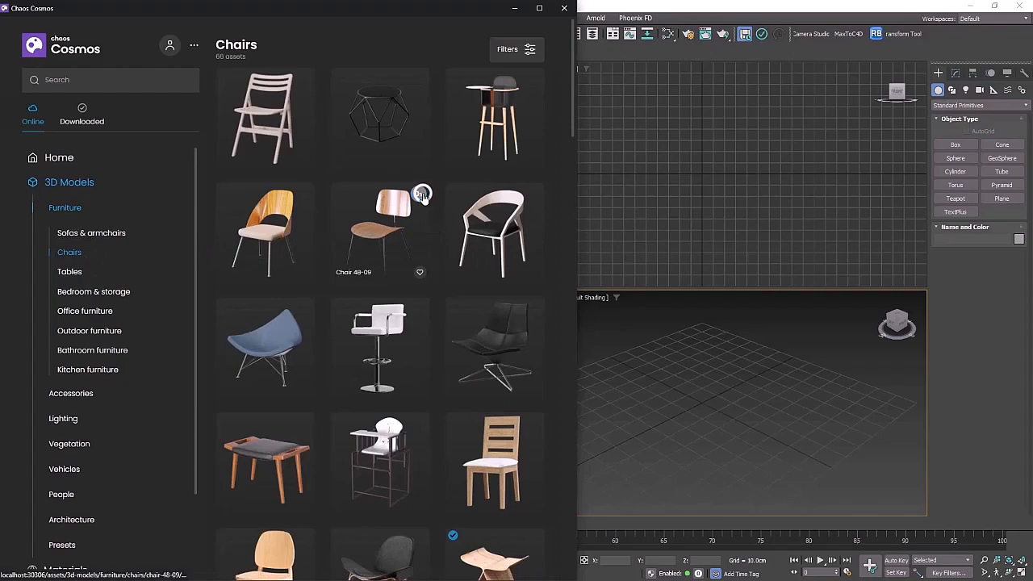
Download the Chair 48-09 model and add it to the scene.
left_click(420, 194)
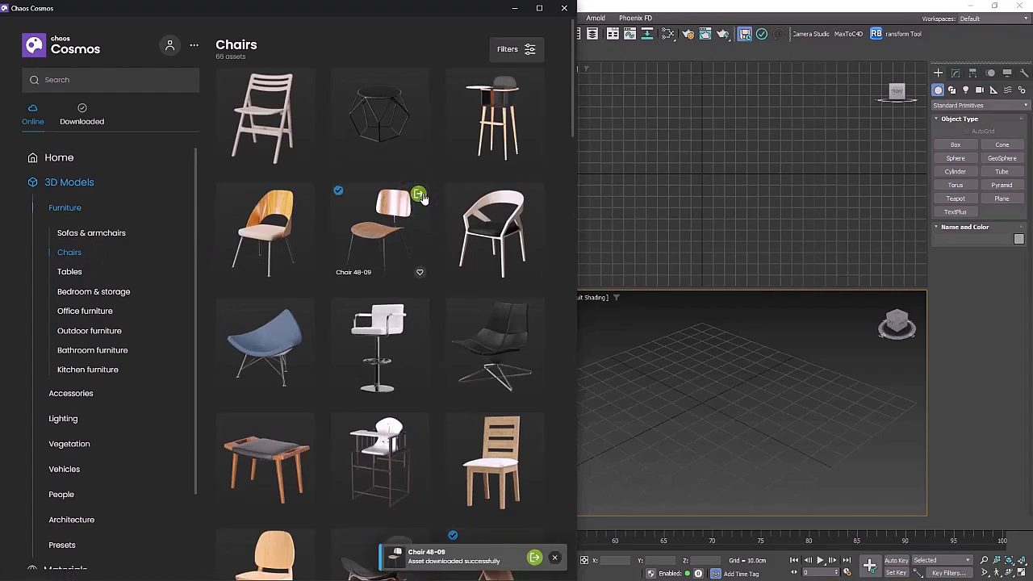
left_click(418, 194)
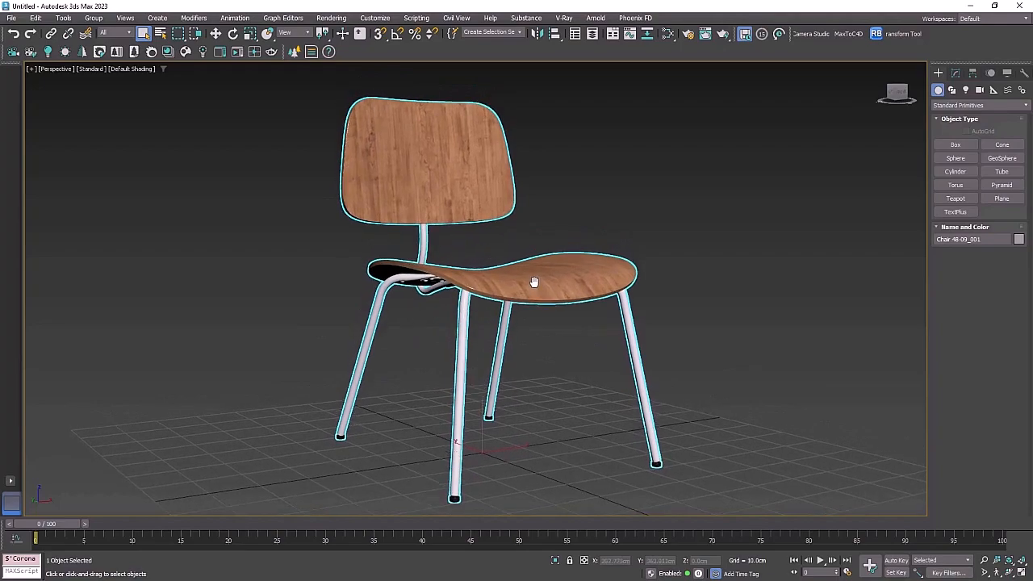
Adjust the viewport to frame the imported chair.
left_click_drag(533, 283, 536, 282)
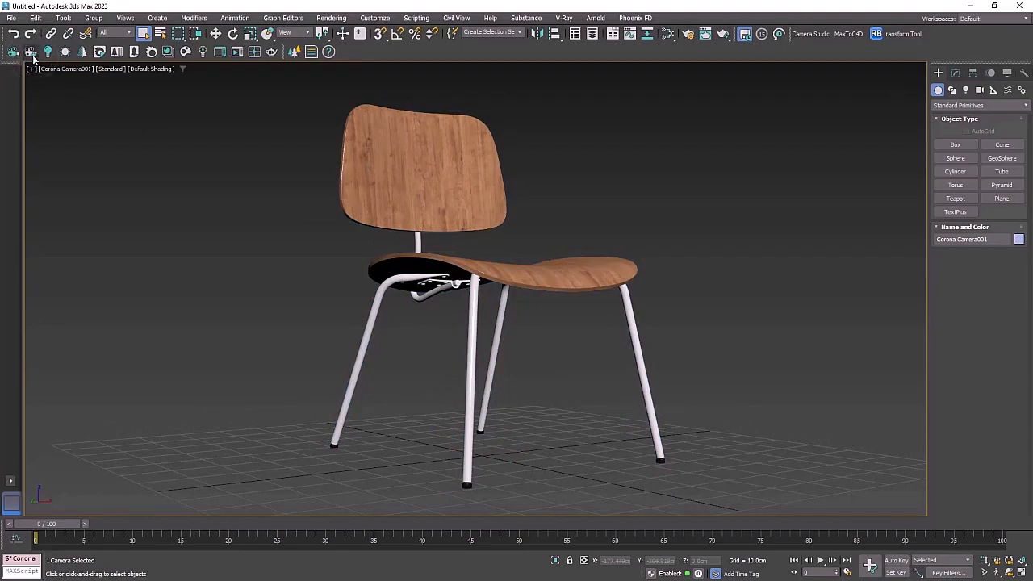
mouse_move(224, 63)
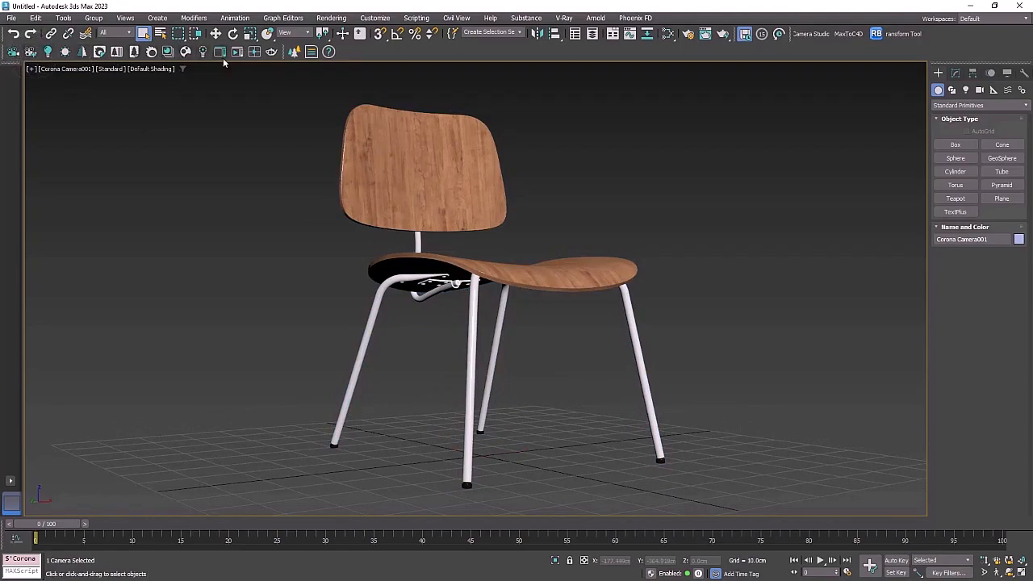
Start a production render of the camera view in the Corona VFB.
left_click(238, 51)
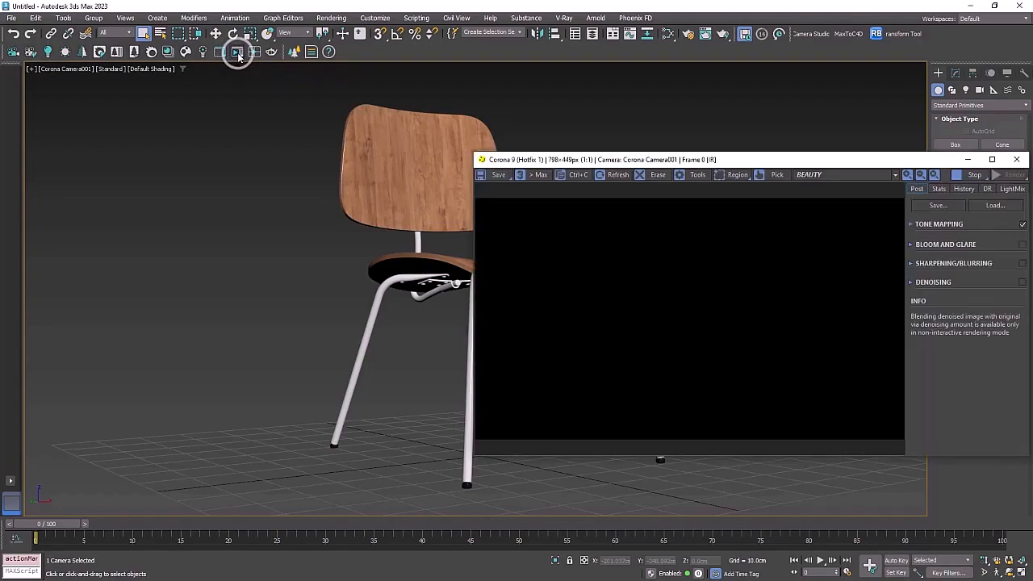
mouse_move(239, 51)
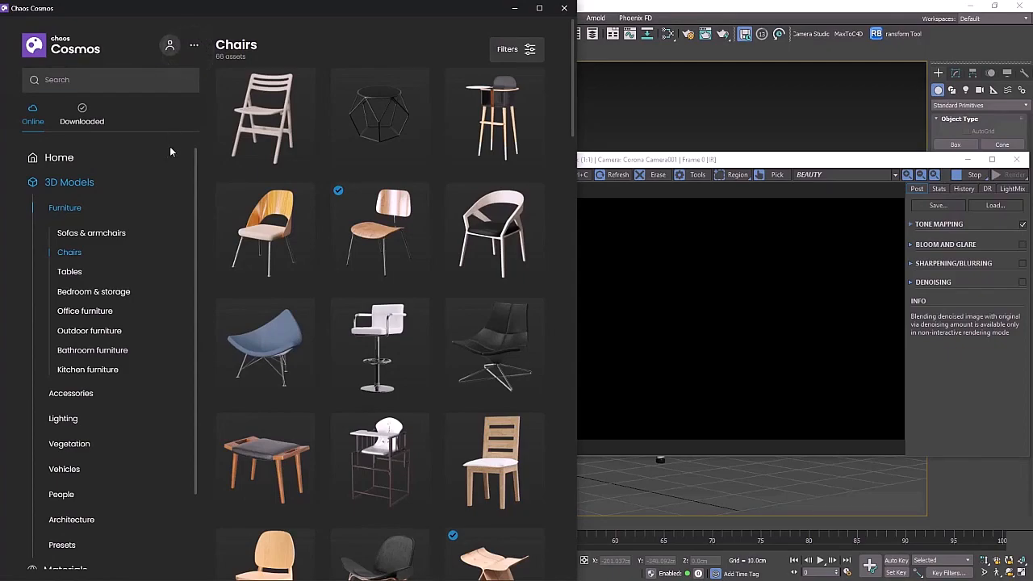
Import a studio HDRI from the Cosmos HDRIs > Studio collection to light the chair.
scroll("down", 3)
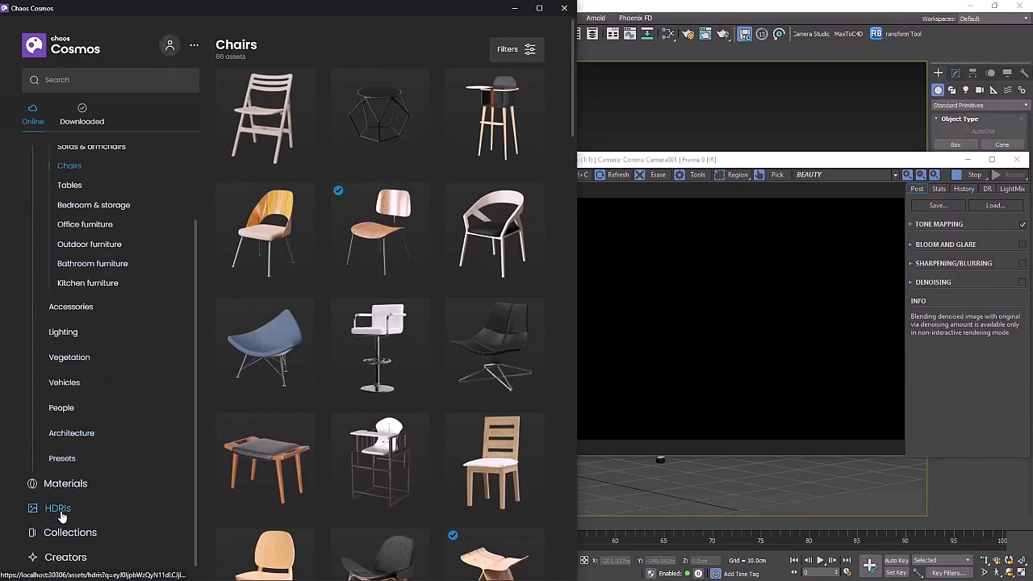
left_click(58, 507)
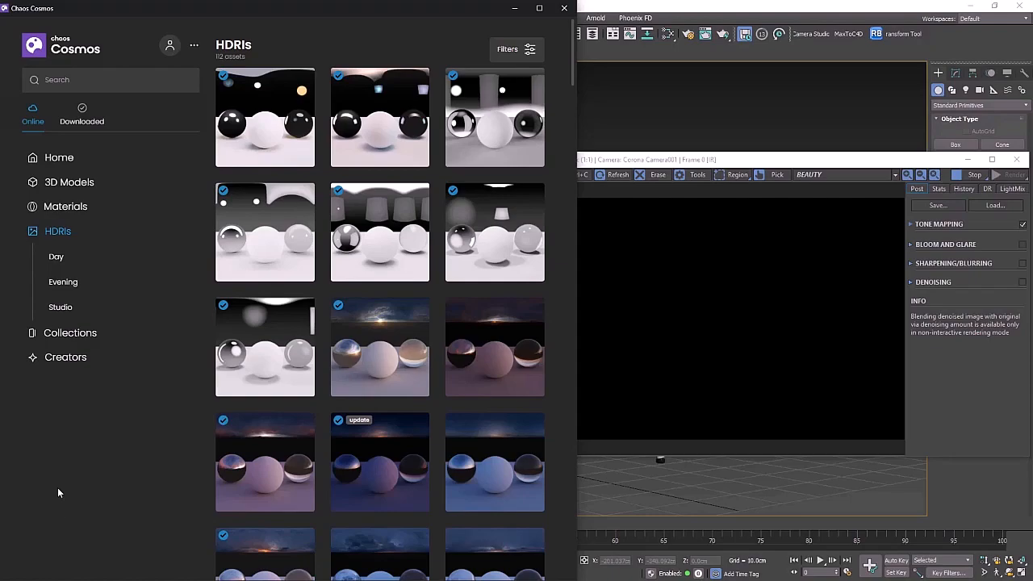
left_click(60, 307)
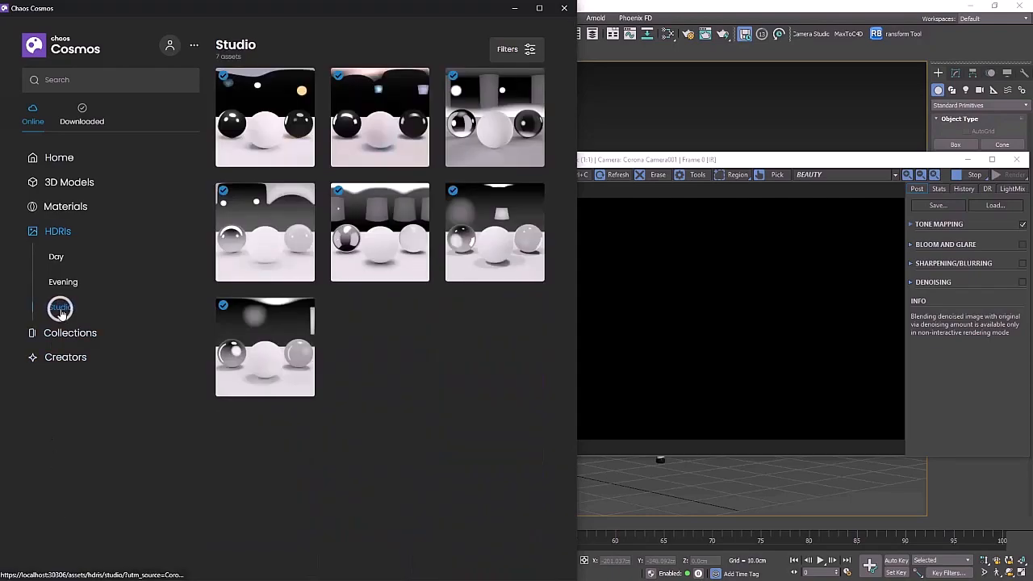
mouse_move(384, 235)
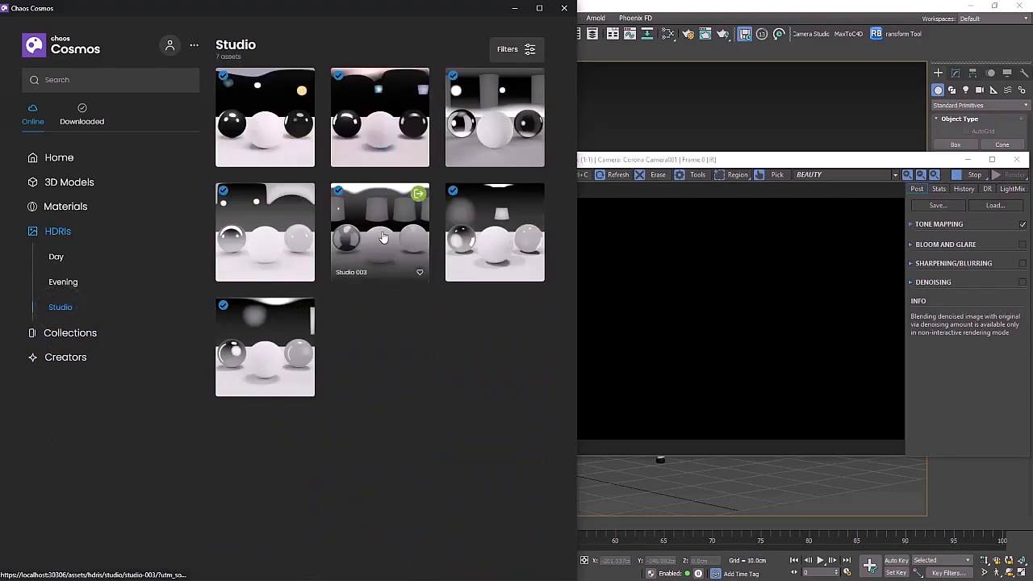
mouse_move(419, 197)
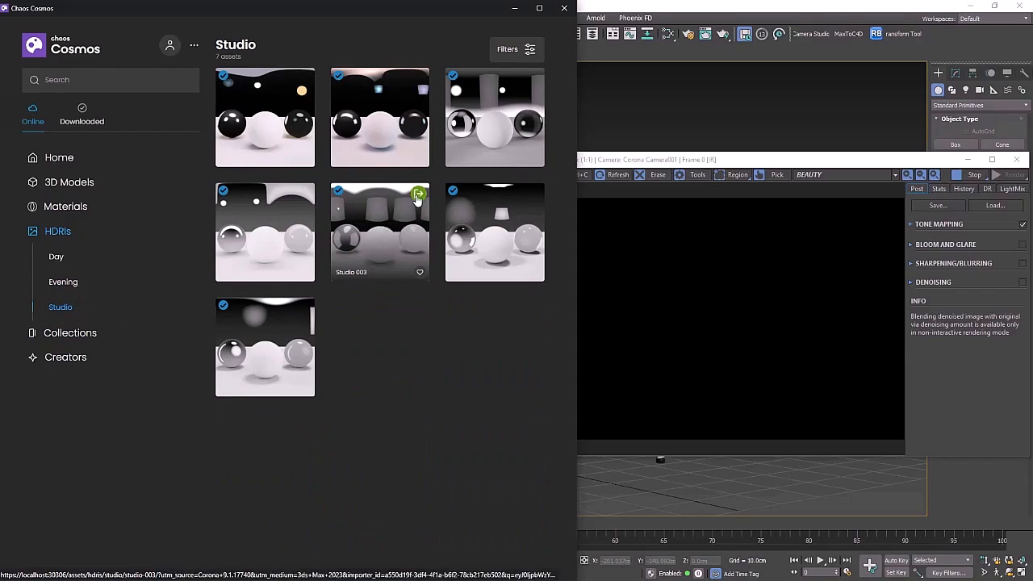
left_click(419, 193)
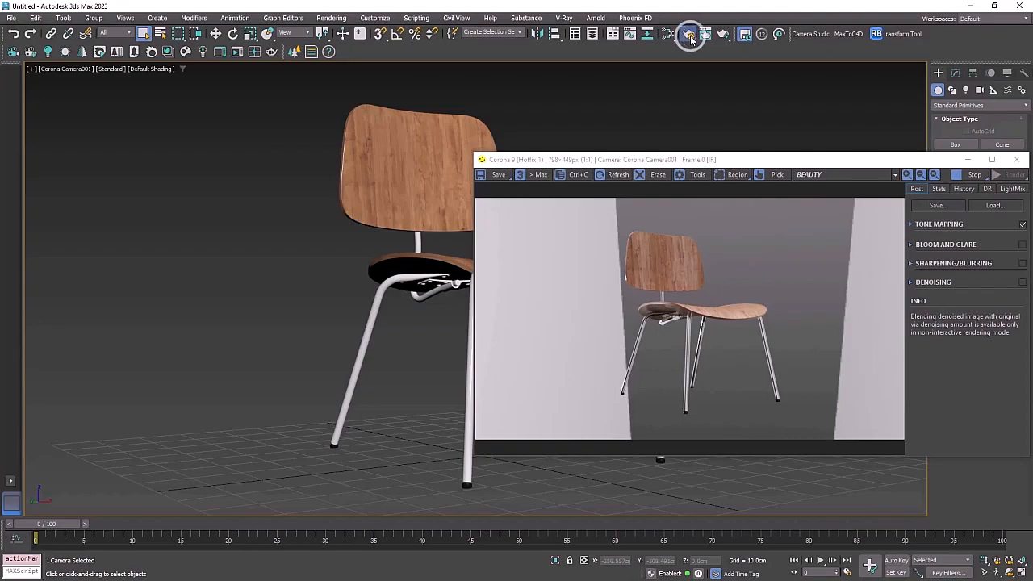
Enable Corona's Direct visibility override with a pure white 255 background colour.
left_click(691, 34)
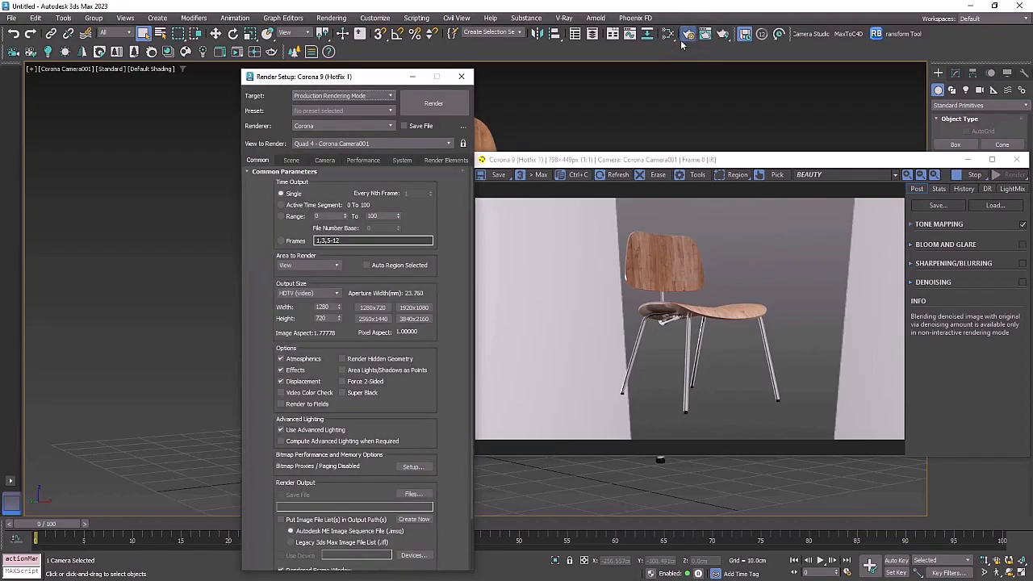
left_click(291, 160)
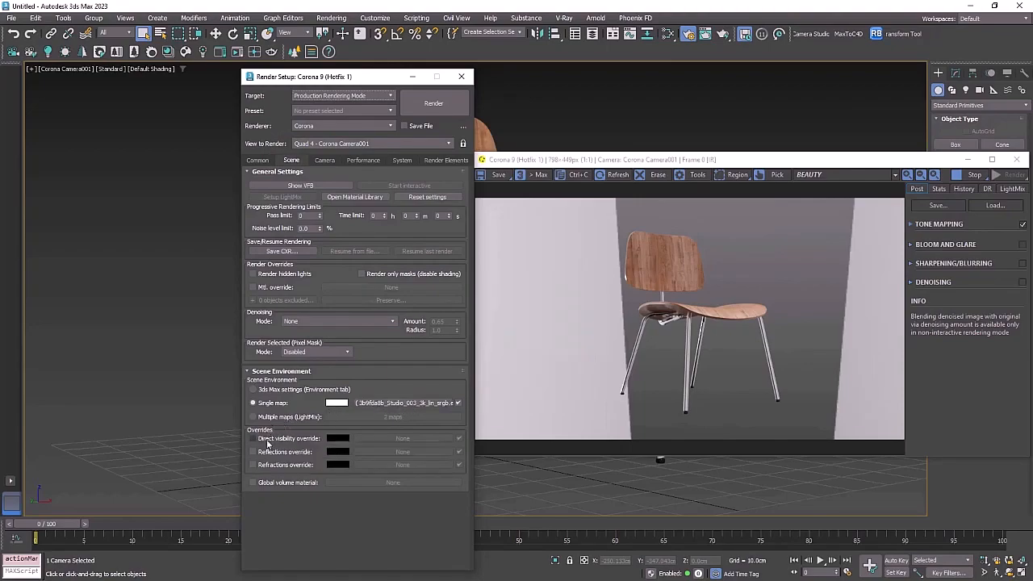
left_click(252, 439)
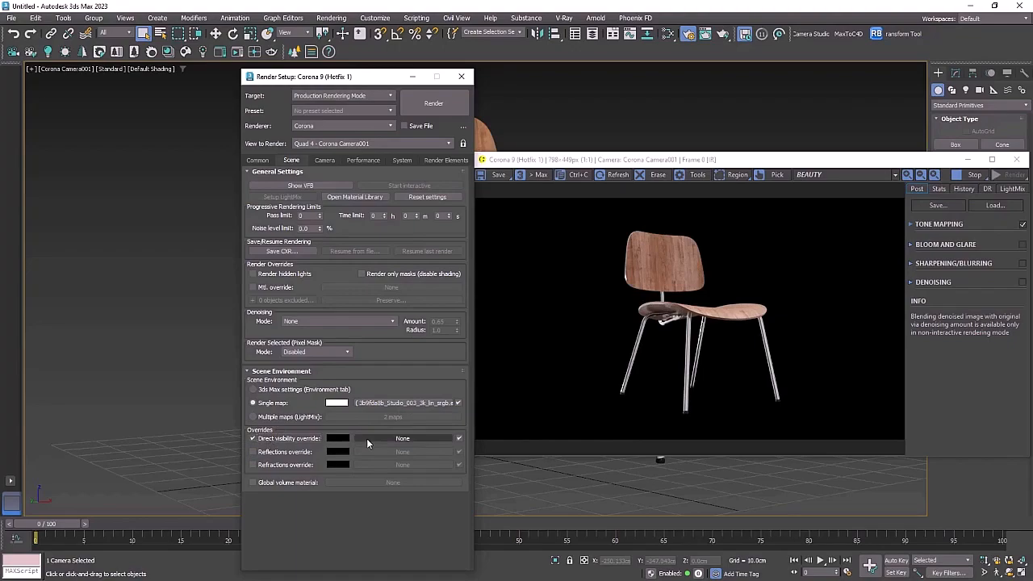
left_click(337, 437)
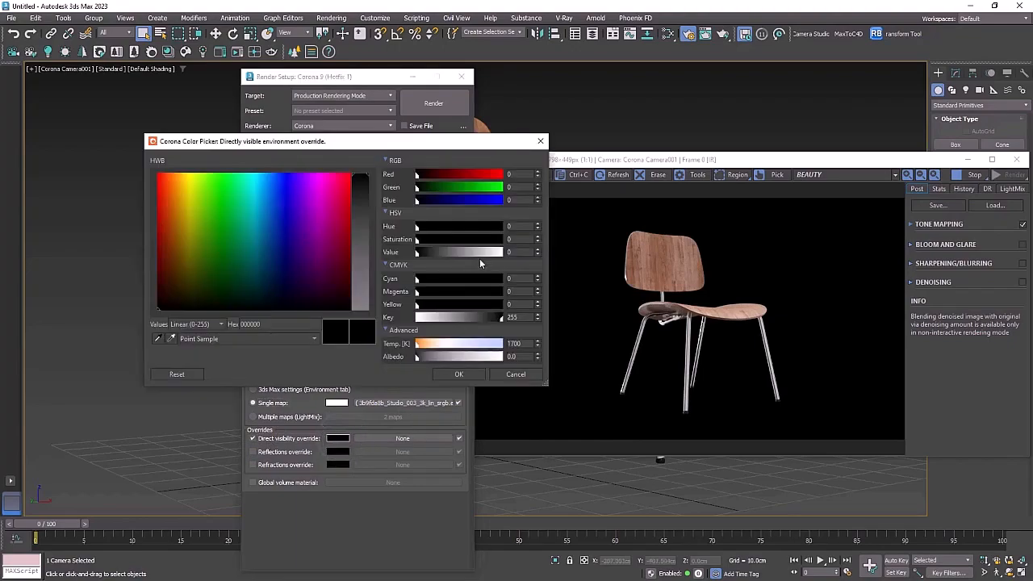
left_click(358, 179)
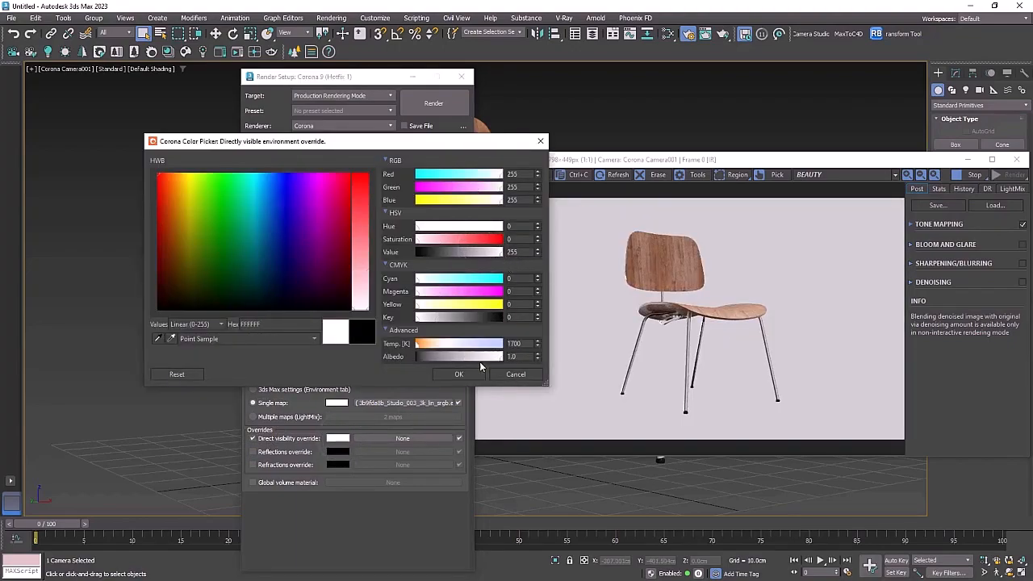
left_click(459, 375)
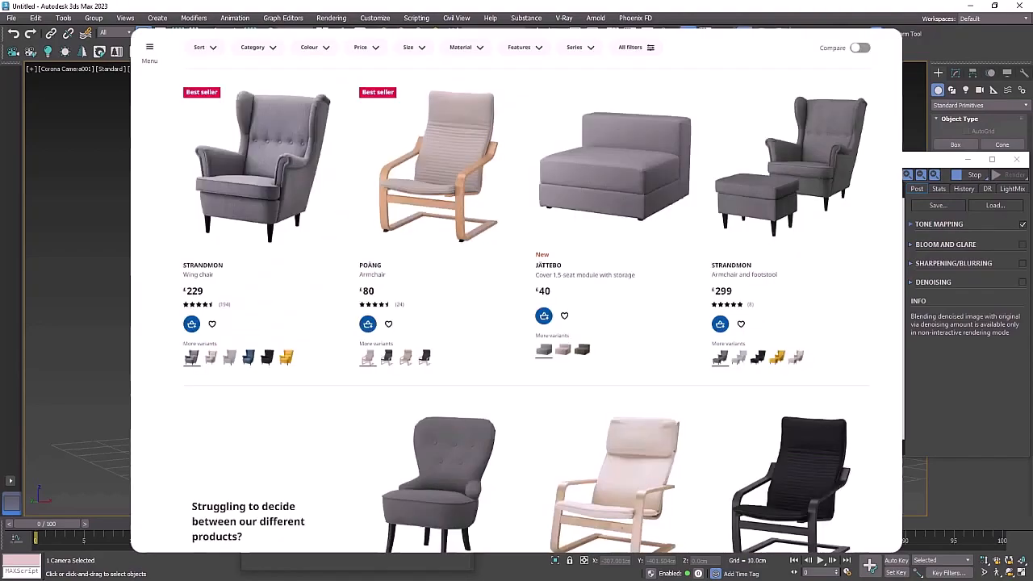
Close the Render Setup dialog, keeping the chair render on white.
scroll("down", 3)
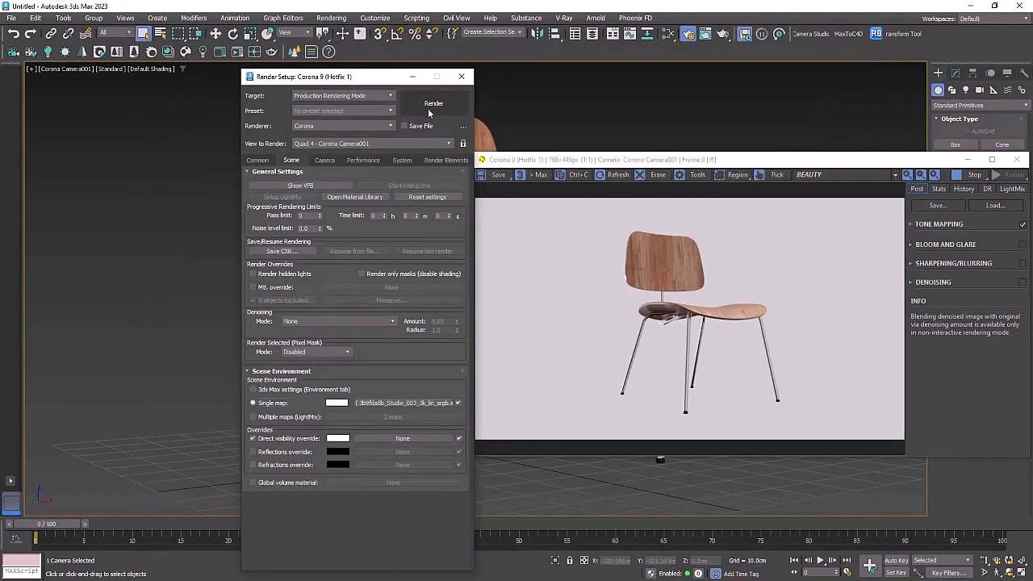
left_click(462, 76)
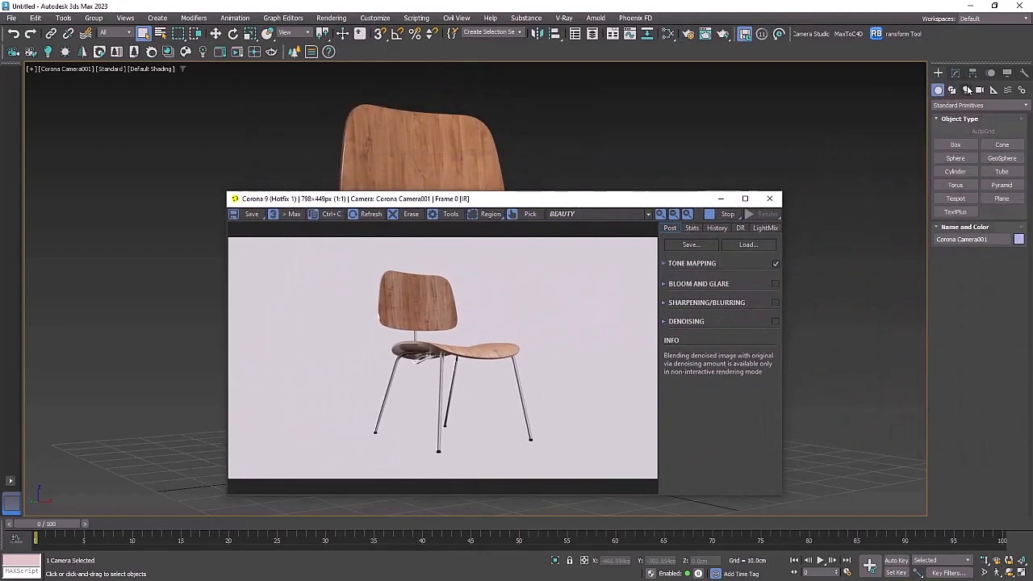
Create a large ground plane under the chair via Keyboard Entry length and width.
left_click(1004, 199)
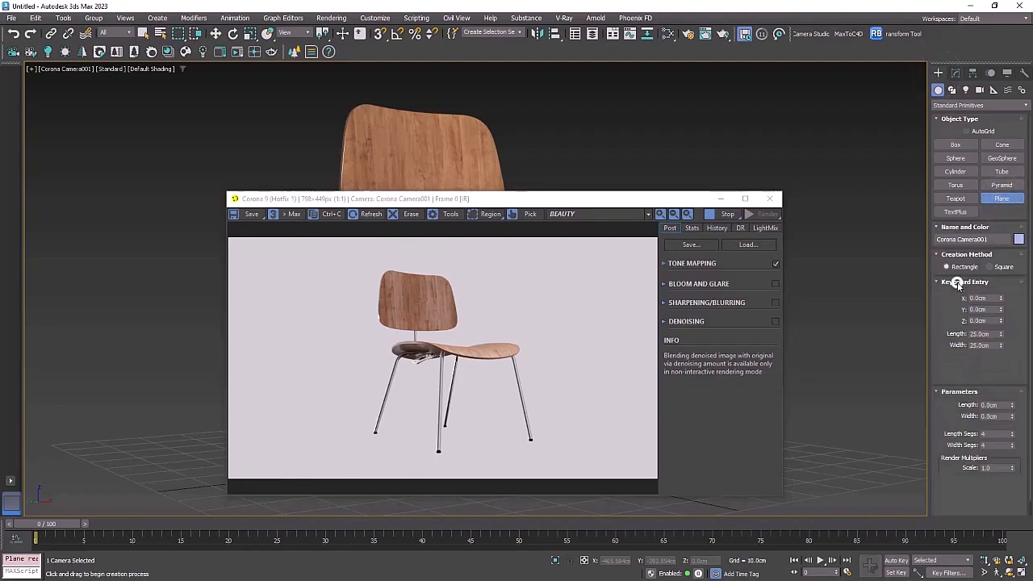
left_click(965, 281)
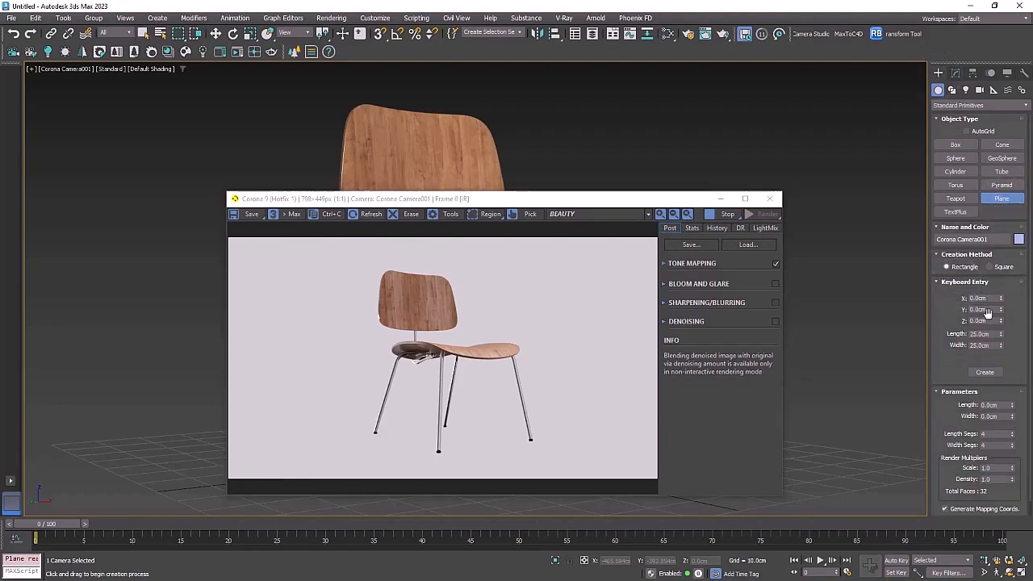
triple_click(978, 332)
type("1000")
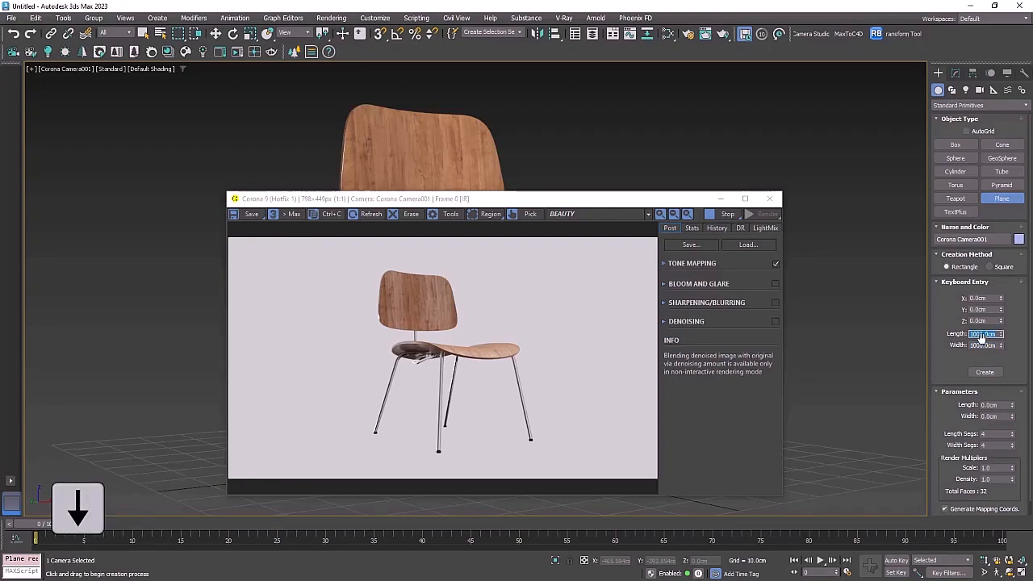
left_click(985, 371)
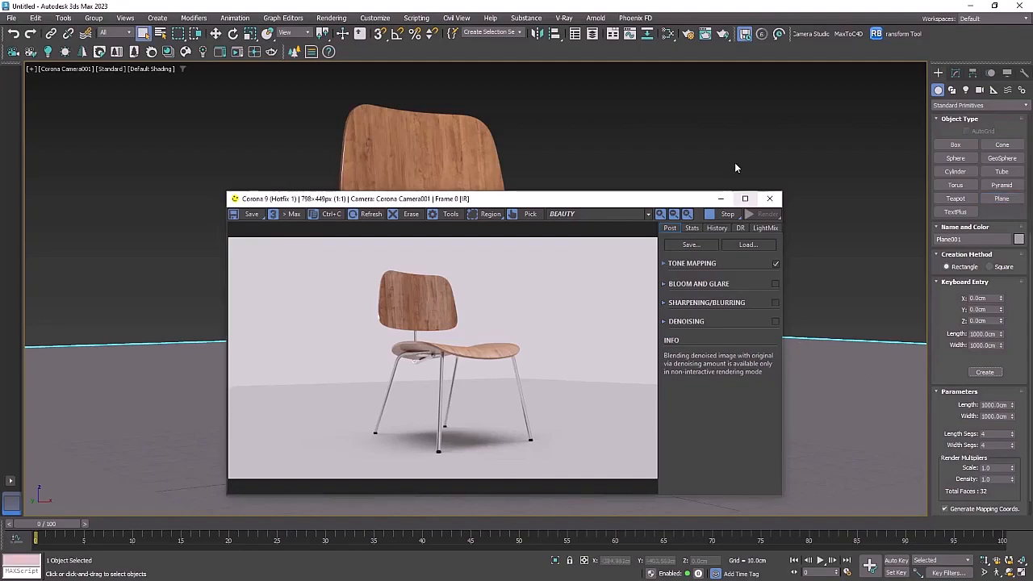
left_click(668, 33)
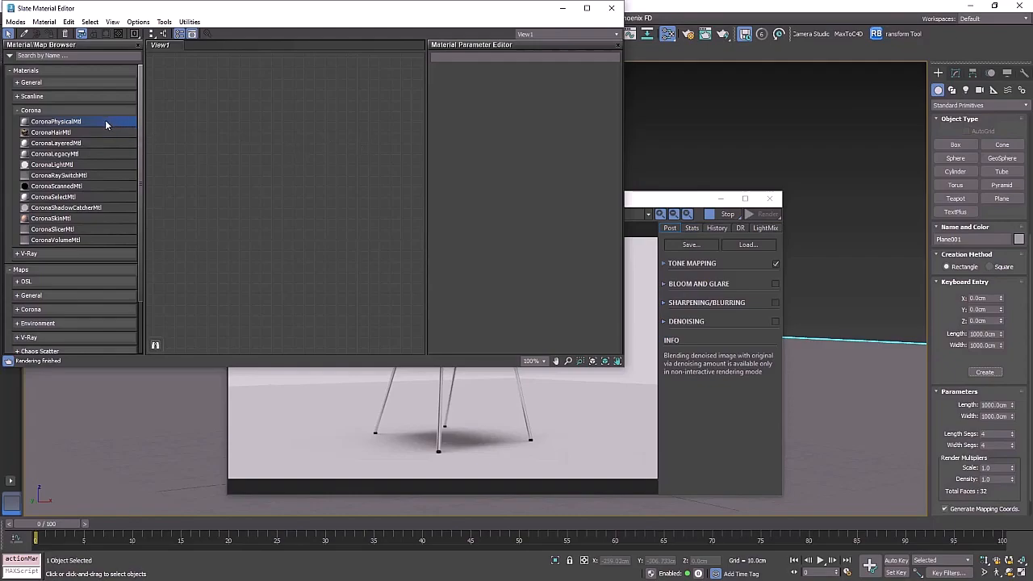
Create a new CoronaPhysicalMtl in the Slate Material Editor for the ground plane.
double_click(57, 121)
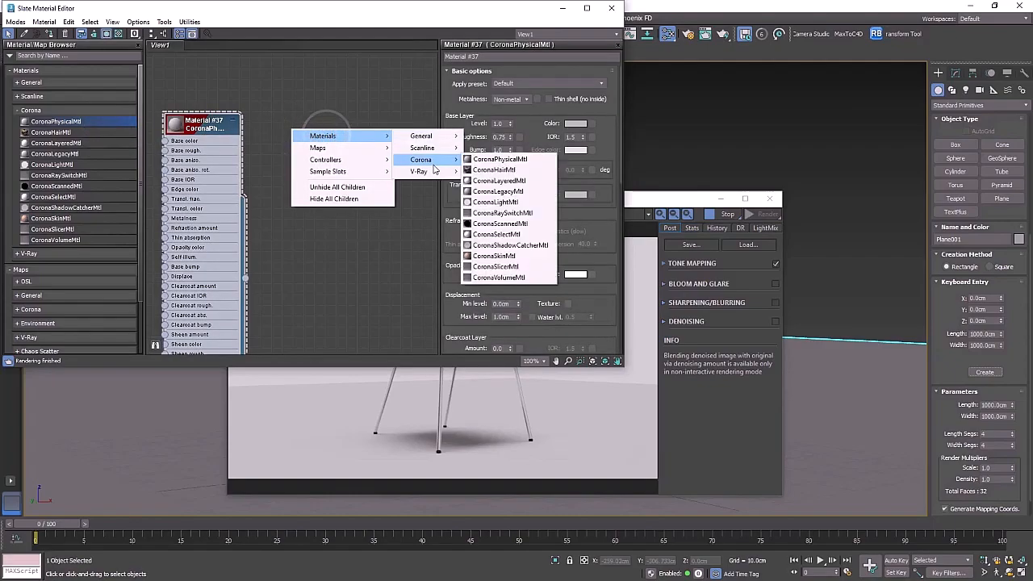
mouse_move(500, 160)
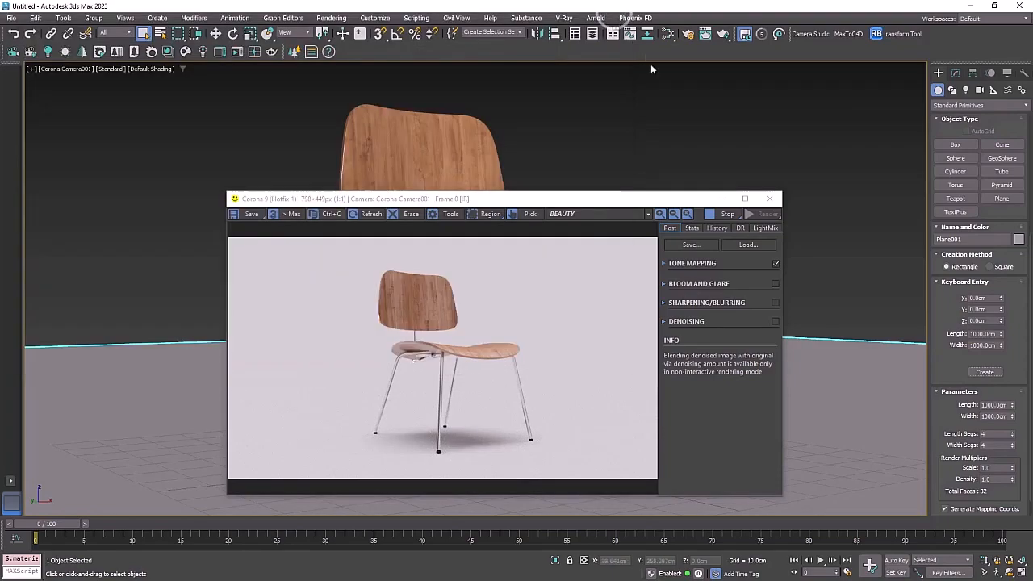
Maximize the Corona VFB and expand its Tone Mapping rollout.
left_click(744, 199)
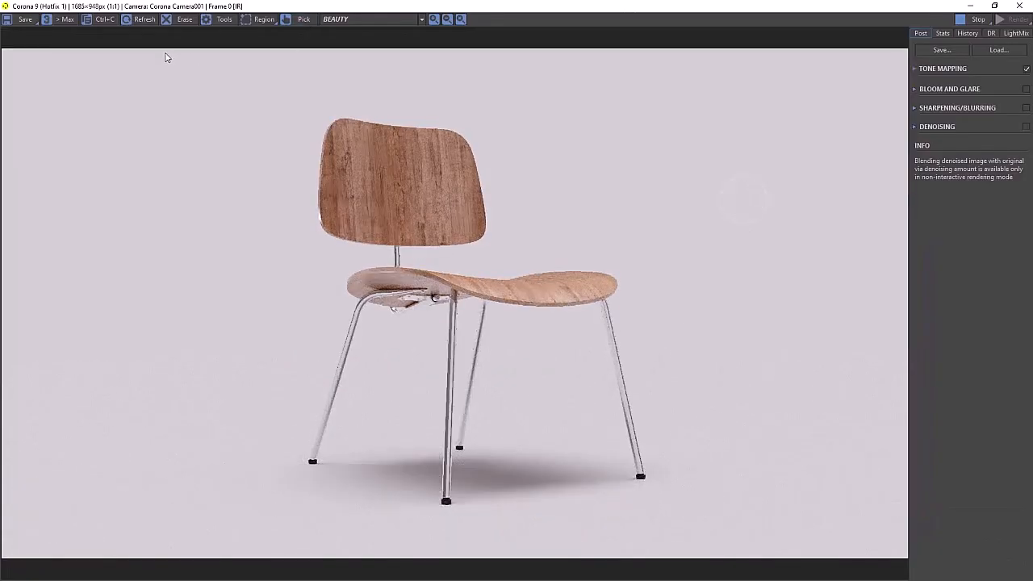
mouse_move(801, 46)
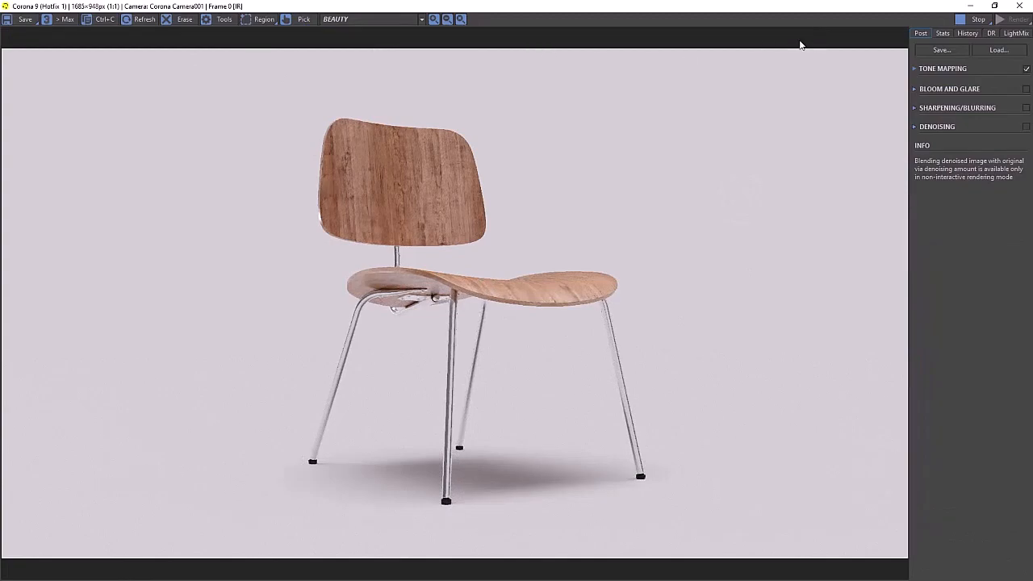
left_click(943, 67)
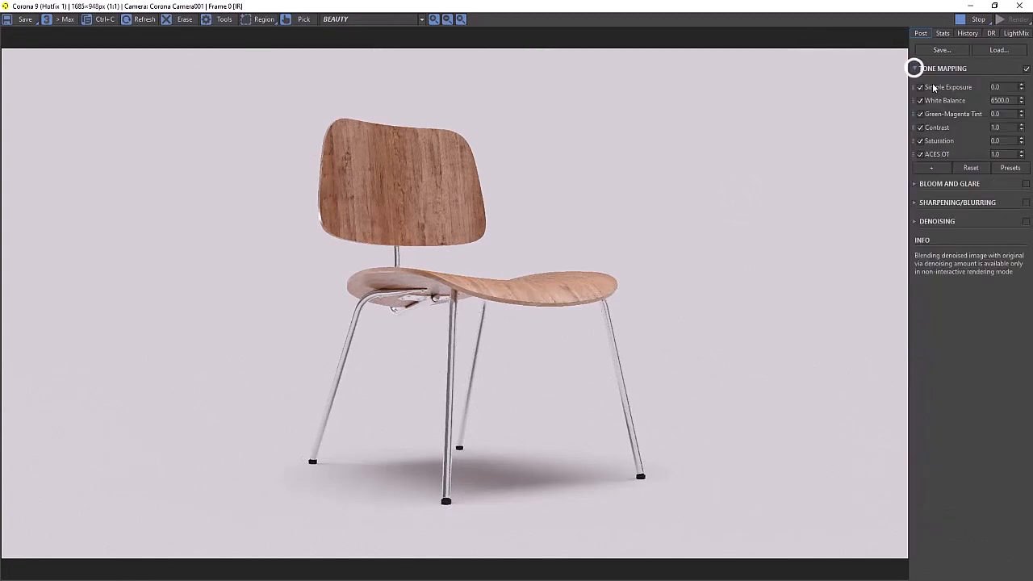